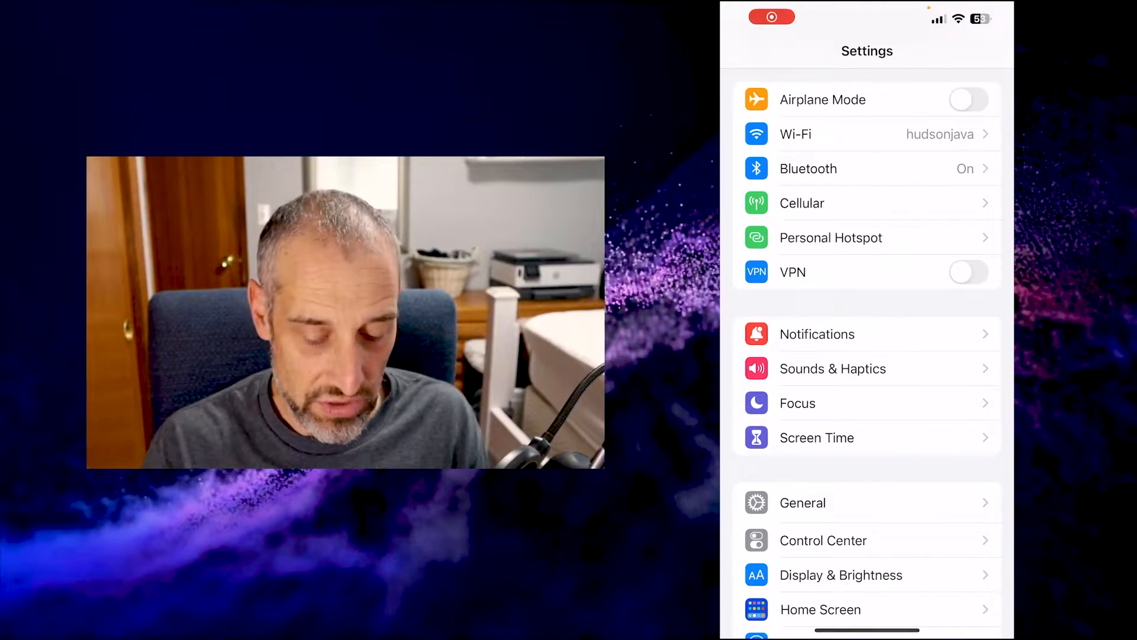
Open Notifications and scroll down to the Siri section
{"action": "left_click", "coordinate": [818, 333]}
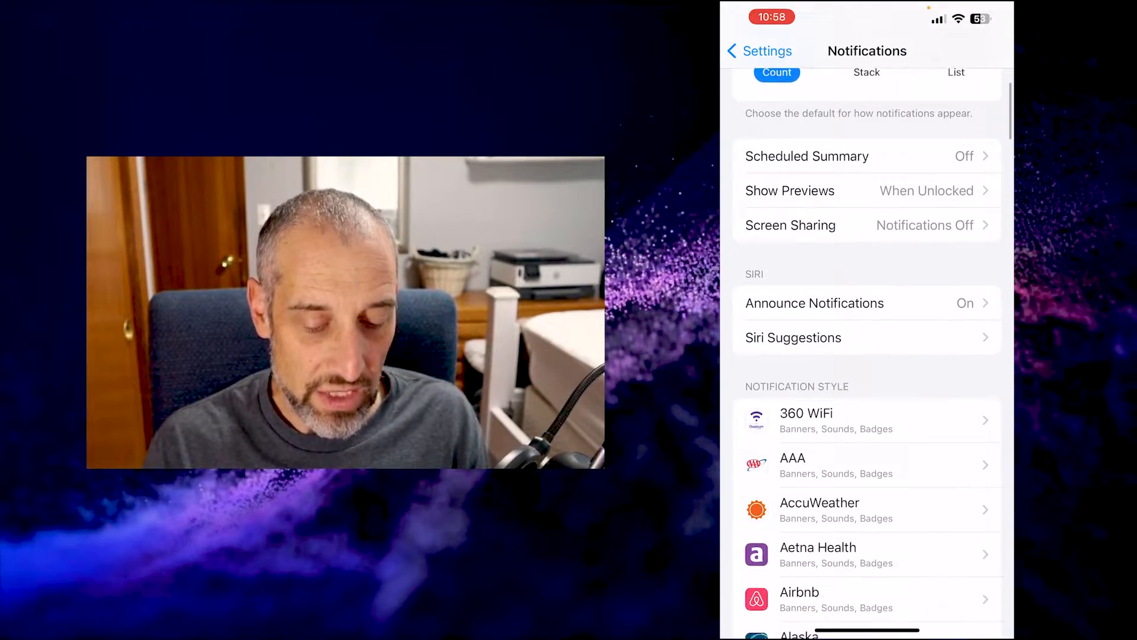
{"action": "scroll", "scroll_direction": "up", "scroll_amount": 3}
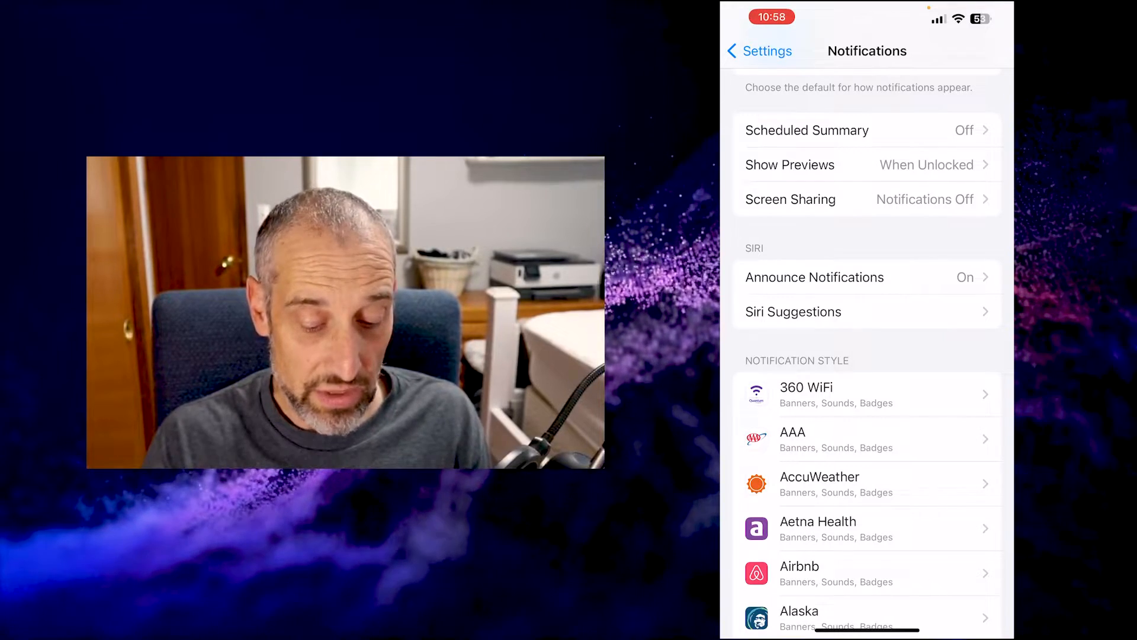
Open Siri's Announce Notifications page, review the CarPlay options and return
{"action": "left_click", "coordinate": [814, 278]}
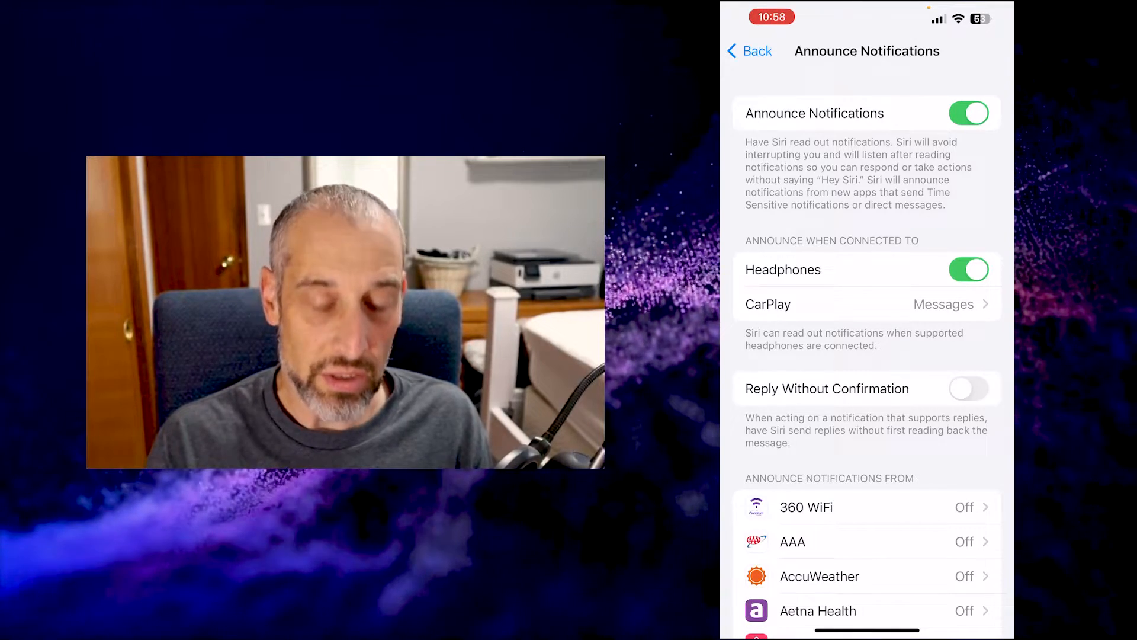
{"action": "scroll", "scroll_direction": "up", "scroll_amount": 3}
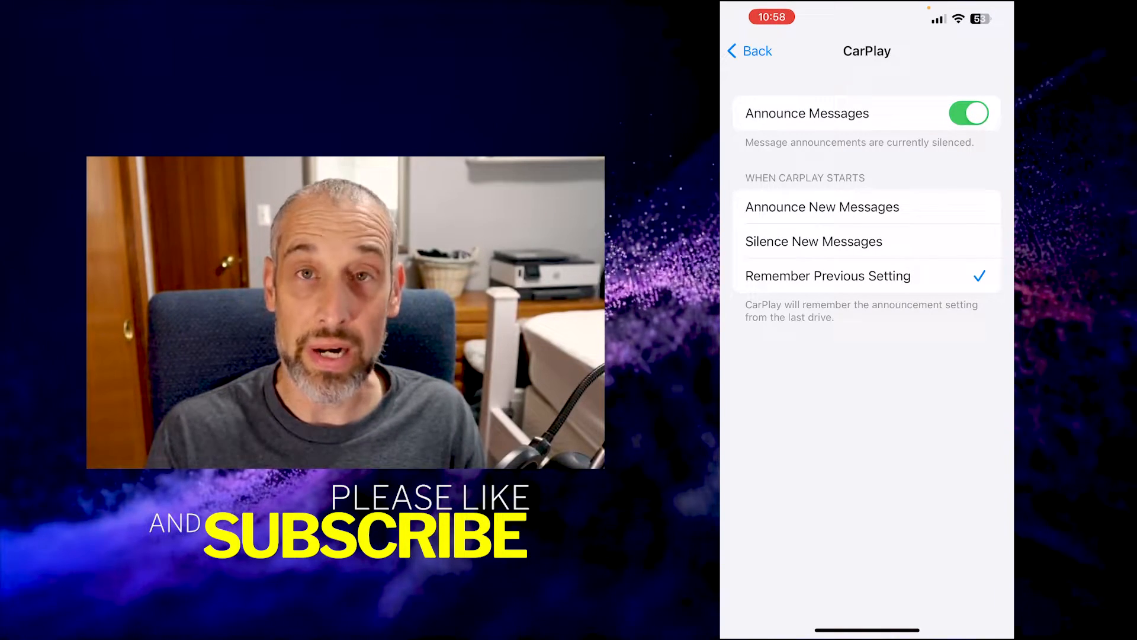
{"action": "left_click", "coordinate": [748, 51]}
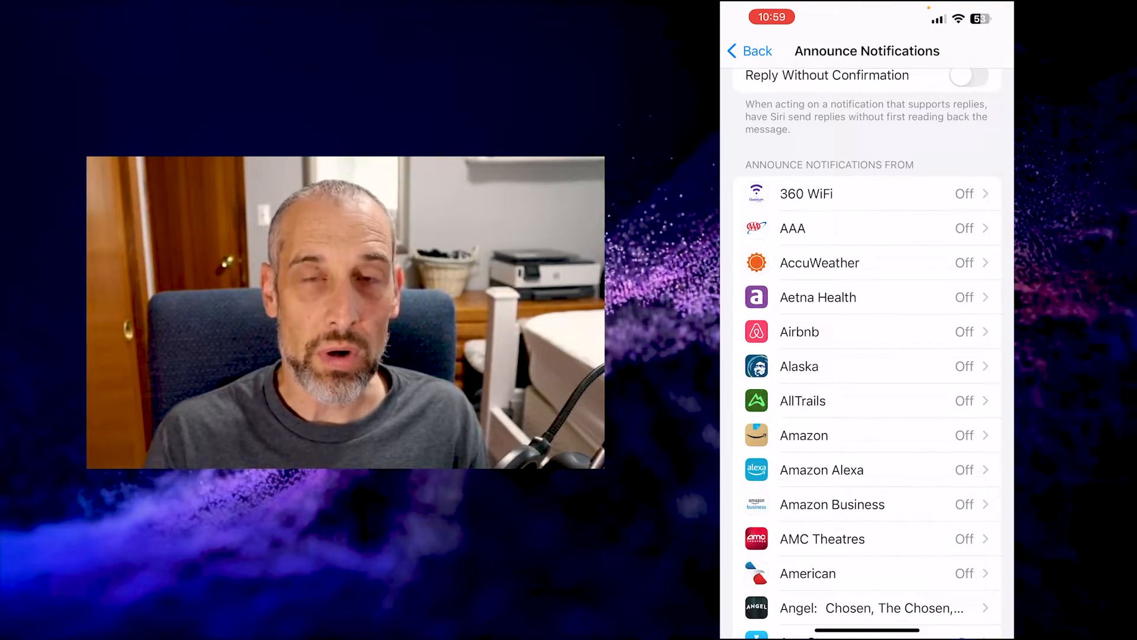
Scroll the per-app announcement list down to App Store, Apple Store and BeReal
{"action": "scroll", "scroll_direction": "up", "scroll_amount": 3}
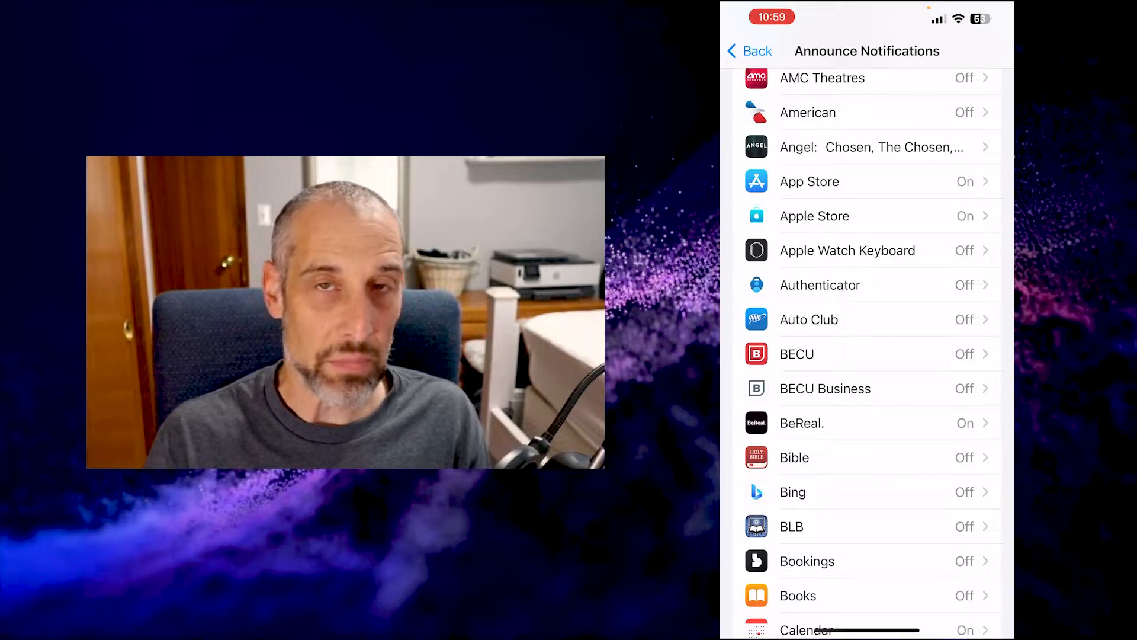
Turn off Siri announcements for Apple Store and return to the main options
{"action": "left_click", "coordinate": [814, 216]}
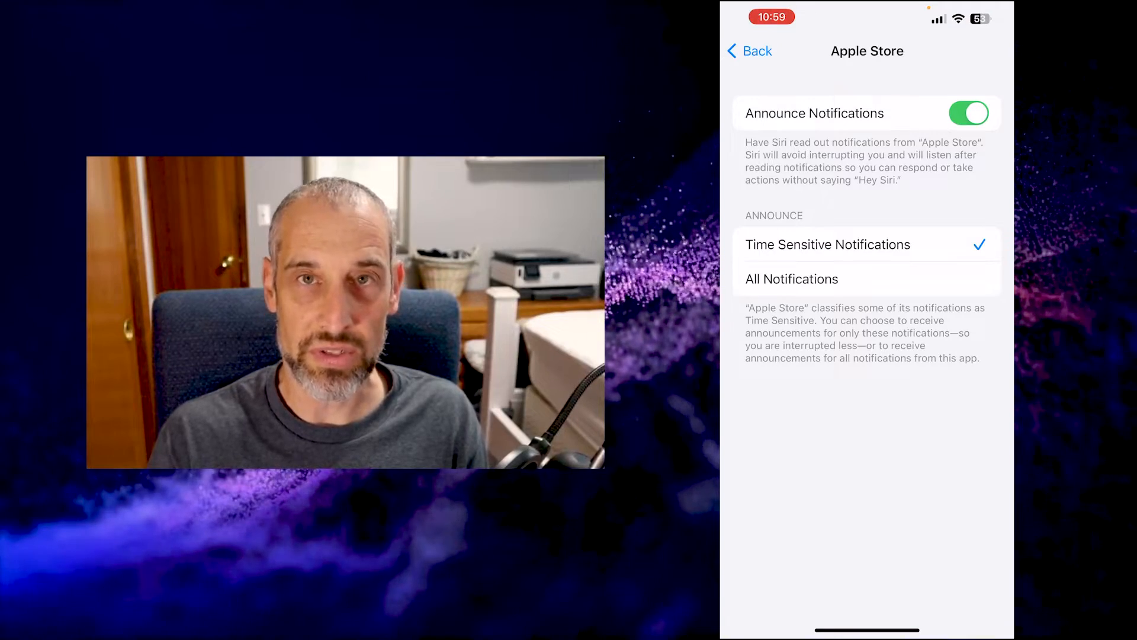
{"action": "left_click", "coordinate": [967, 113]}
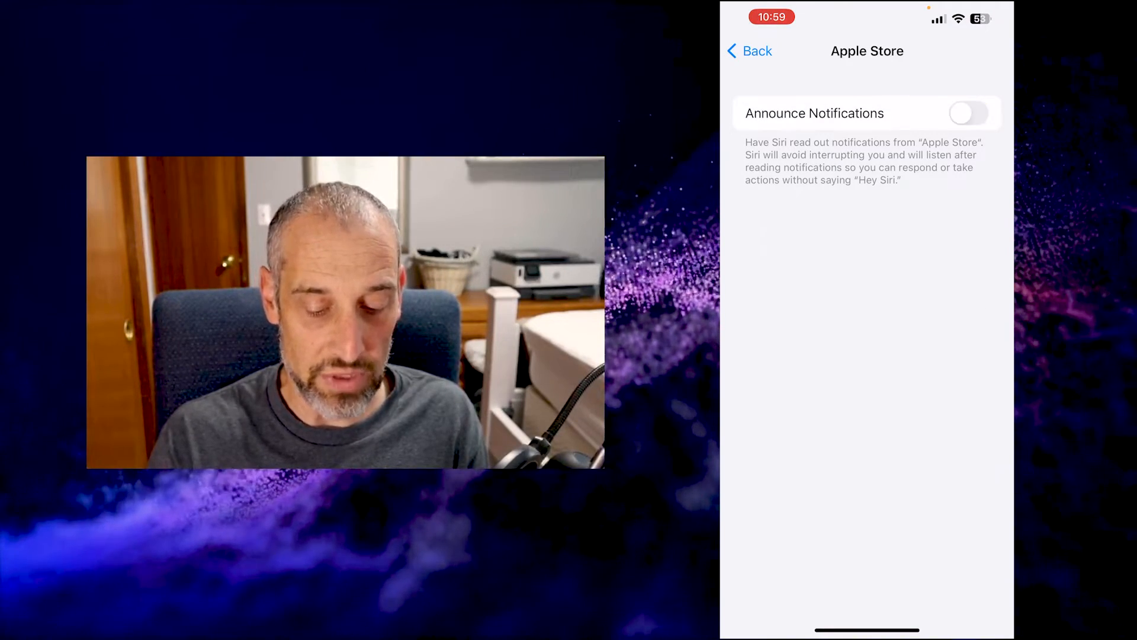
{"action": "left_click", "coordinate": [748, 51]}
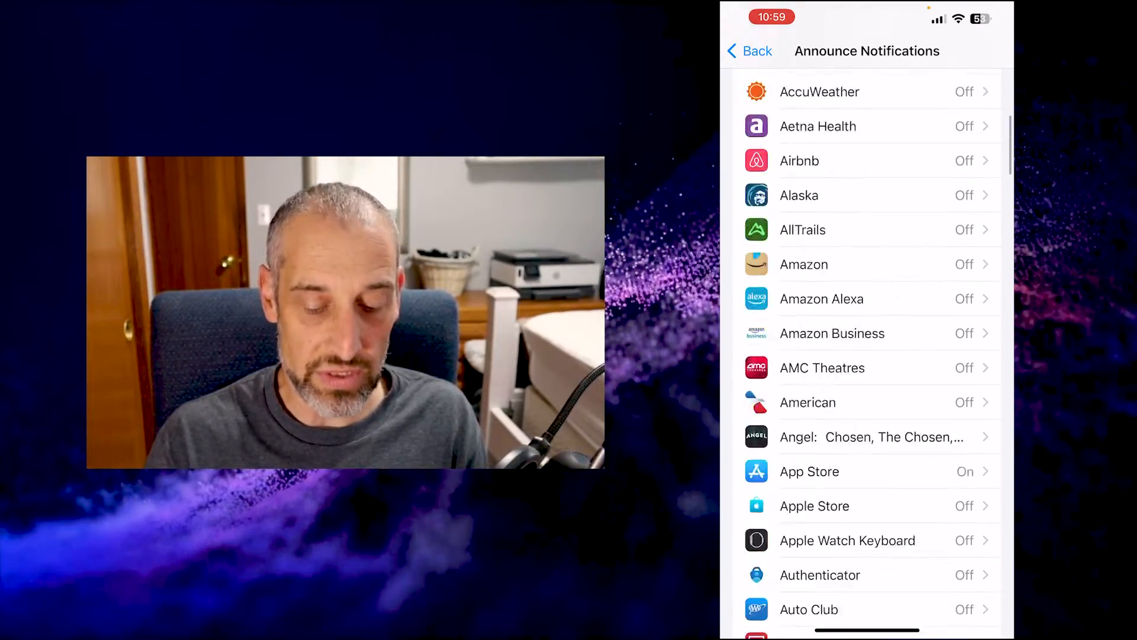
{"action": "scroll", "scroll_direction": "up", "scroll_amount": 3}
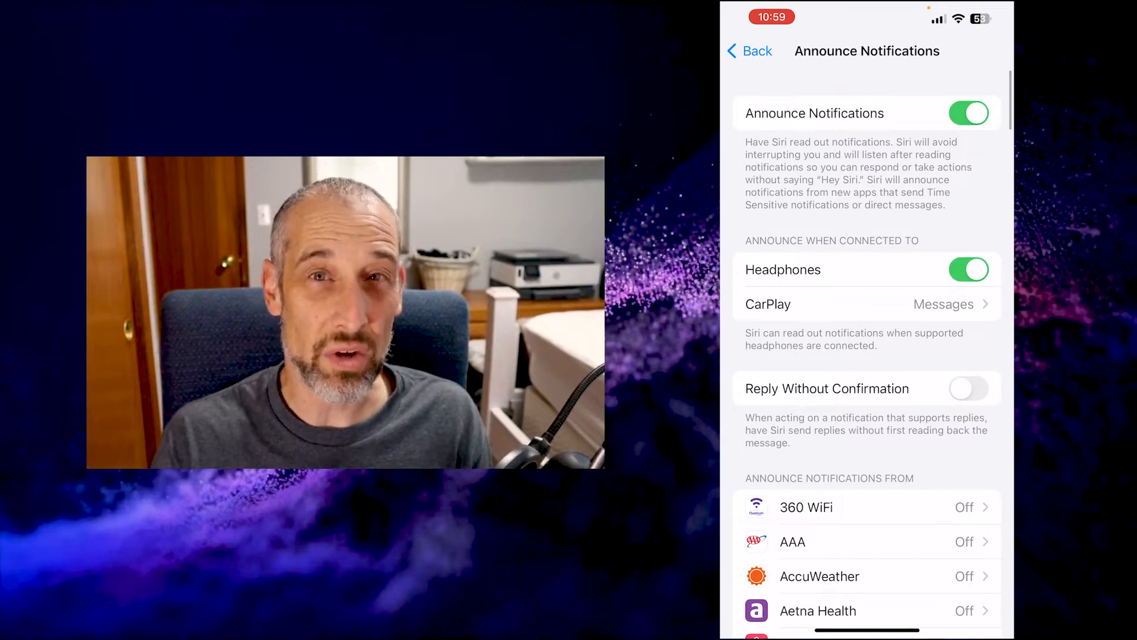